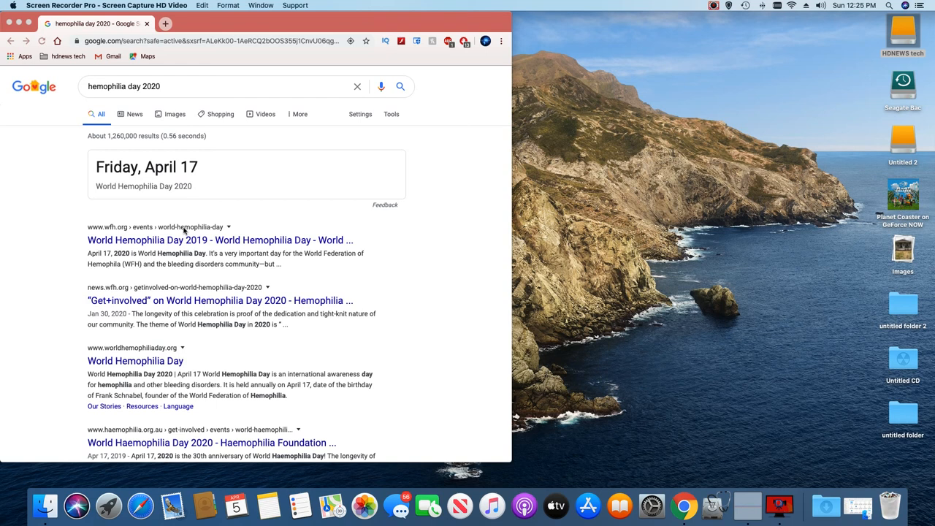
mouse_move(573, 3)
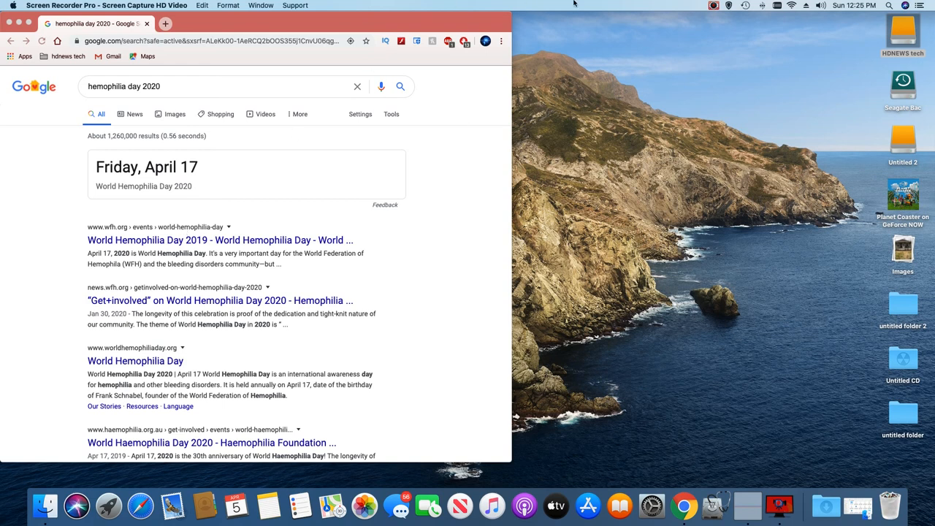